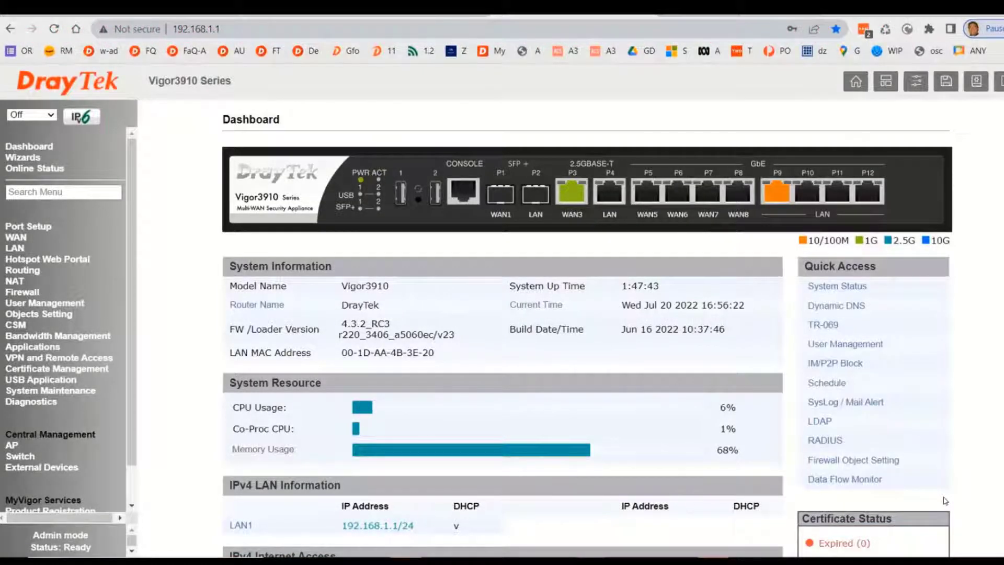
Bring up Remote Access Control under VPN and Remote Access with all six VPN services enabled
left_click(35, 168)
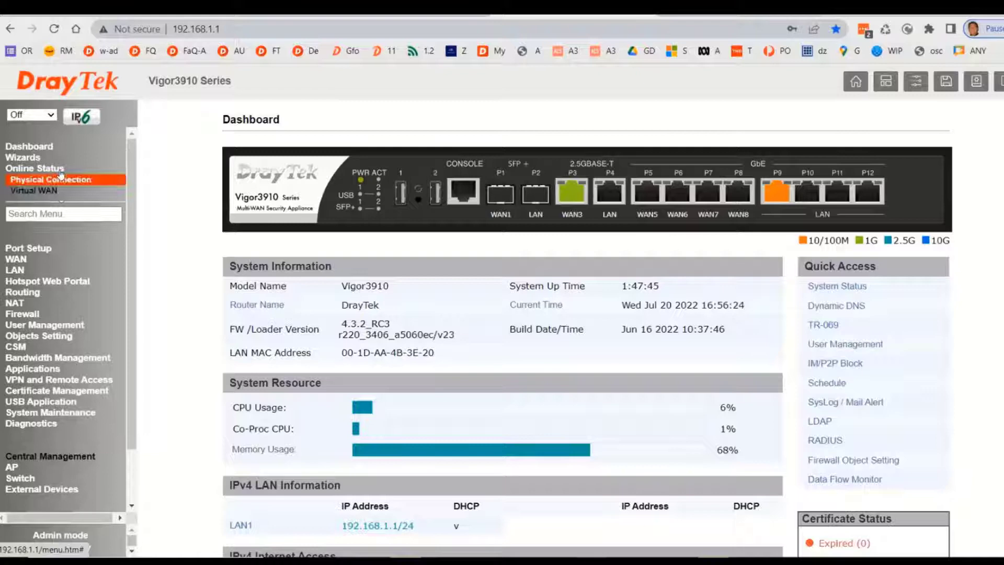
left_click(50, 179)
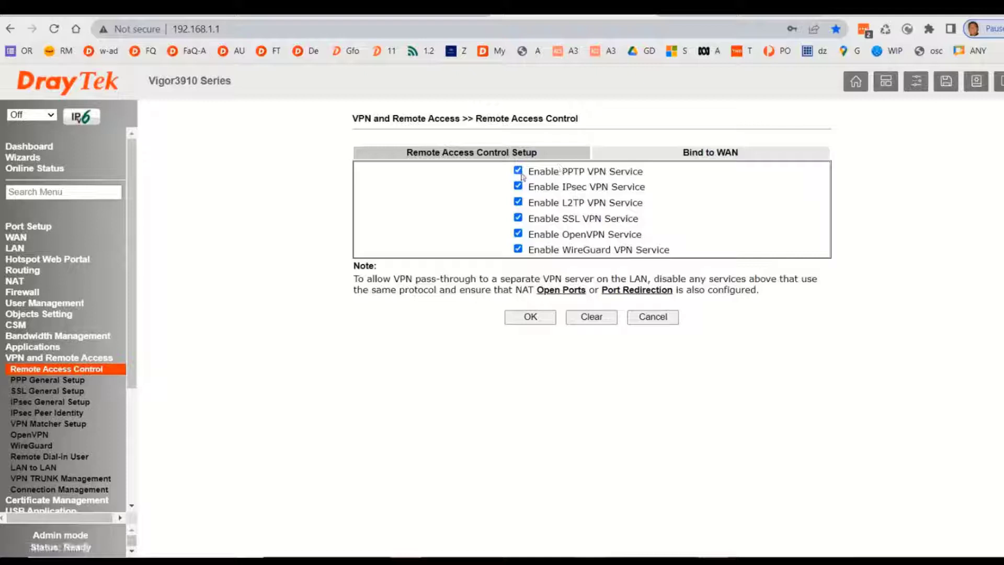
Show the Remote Dial-in User list with the enabled accounts draytek and sam
left_click(519, 186)
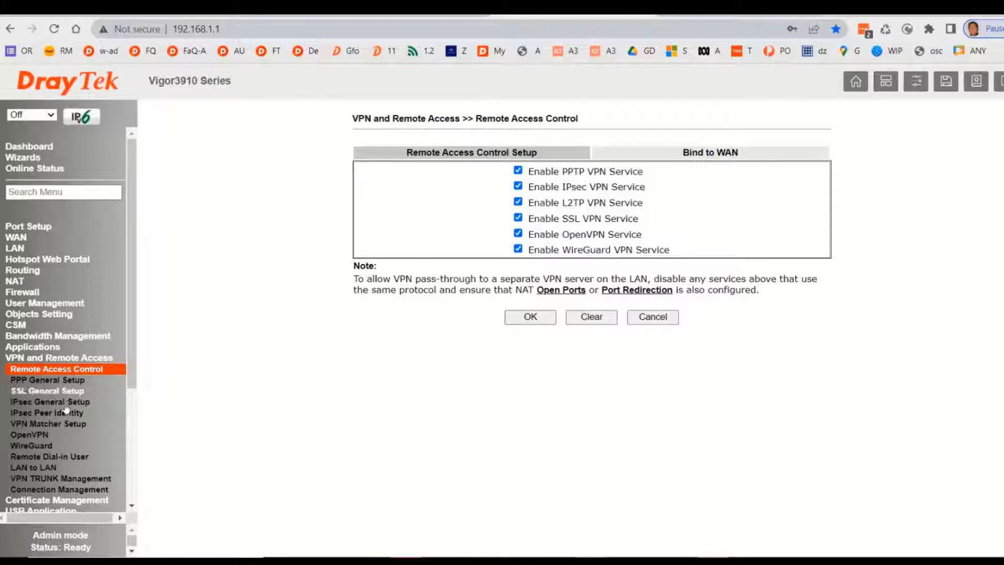
left_click(49, 458)
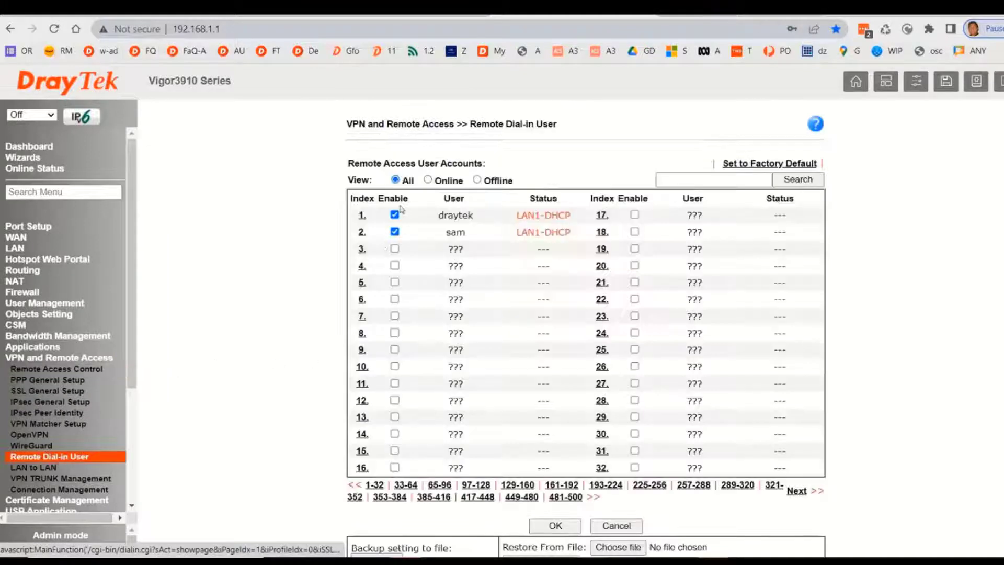
Review the draytek account, toggling PPTP off and back on and selecting its password
left_click(361, 214)
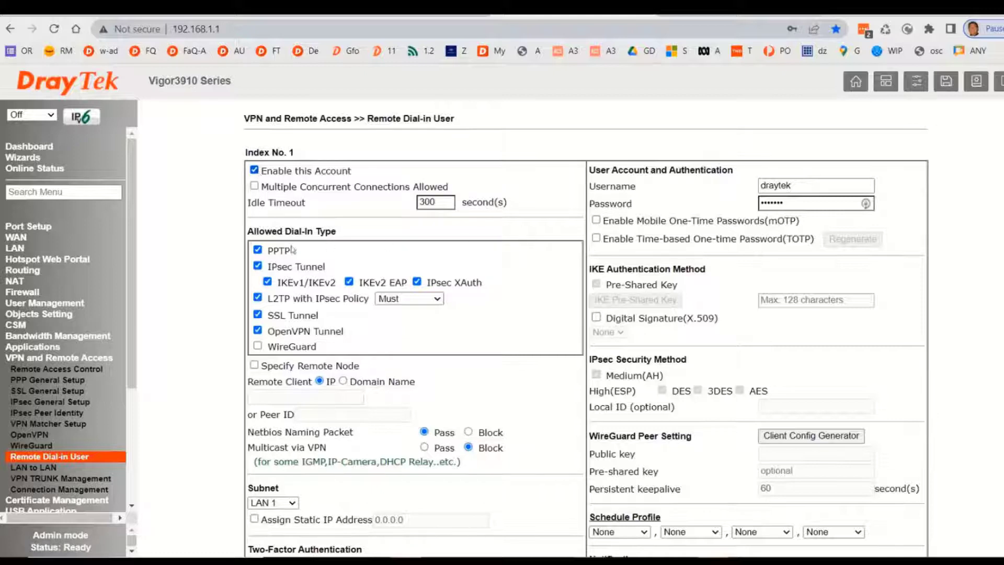
left_click(258, 250)
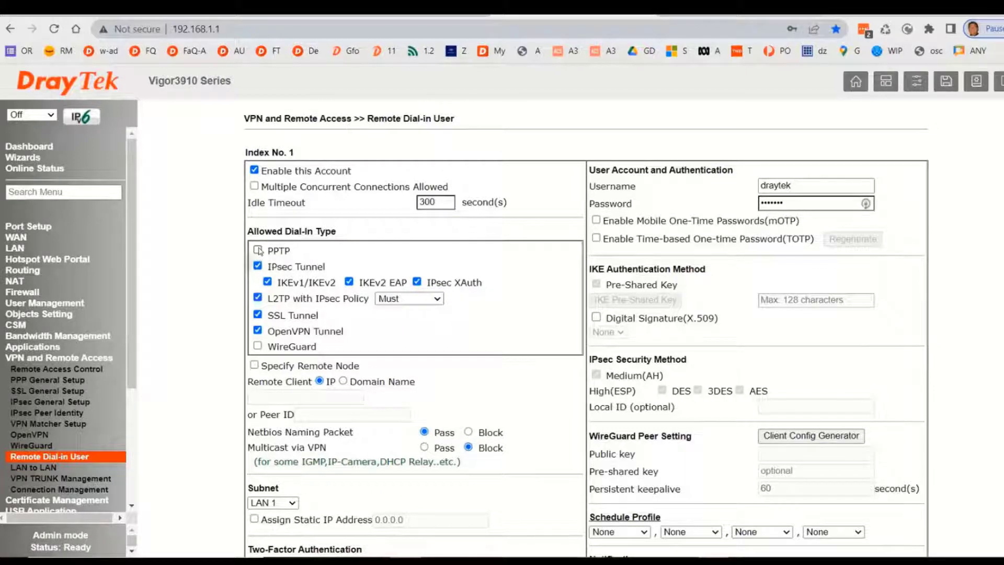
left_click(257, 250)
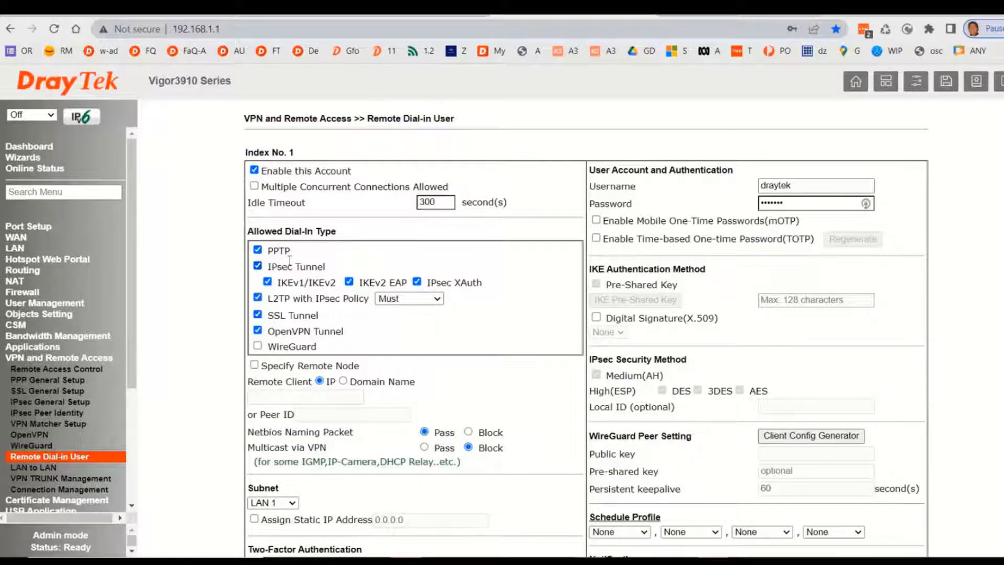
left_click(816, 187)
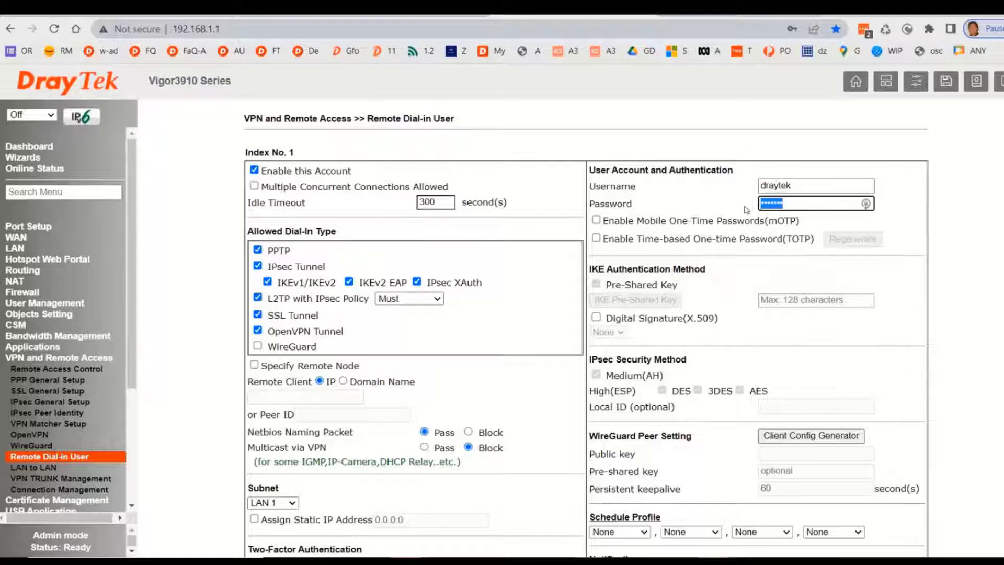
scroll("down", 3)
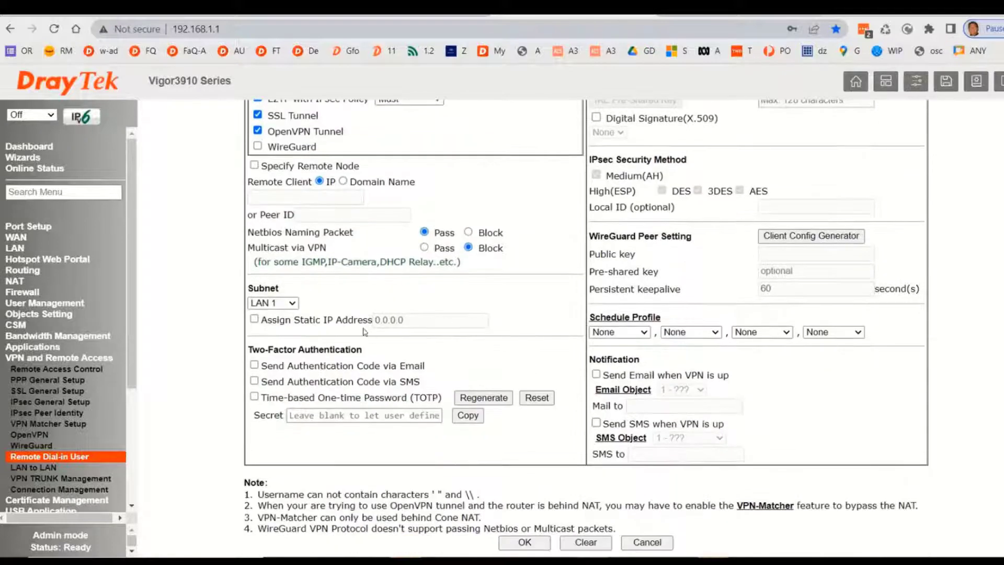
left_click(272, 302)
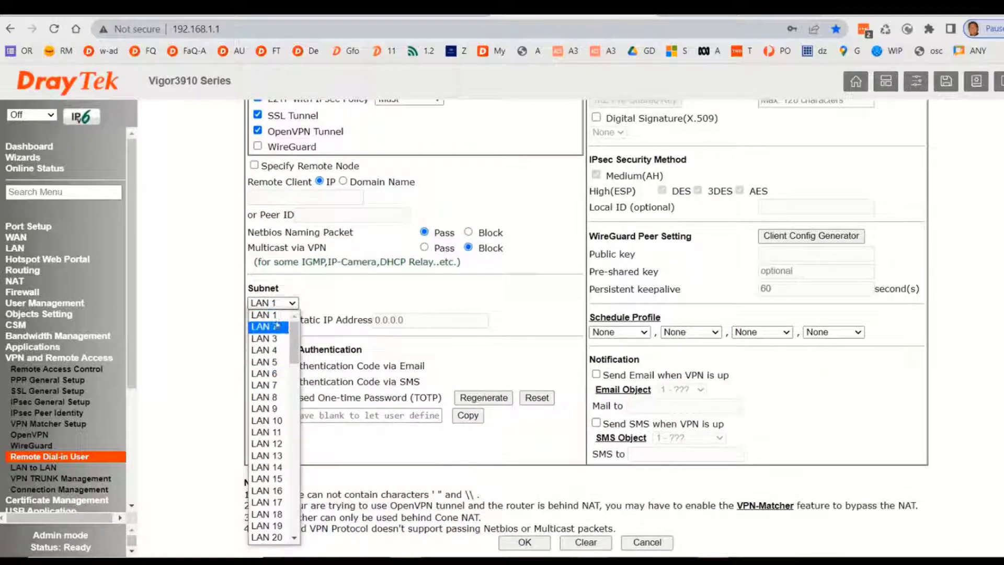
left_click(264, 315)
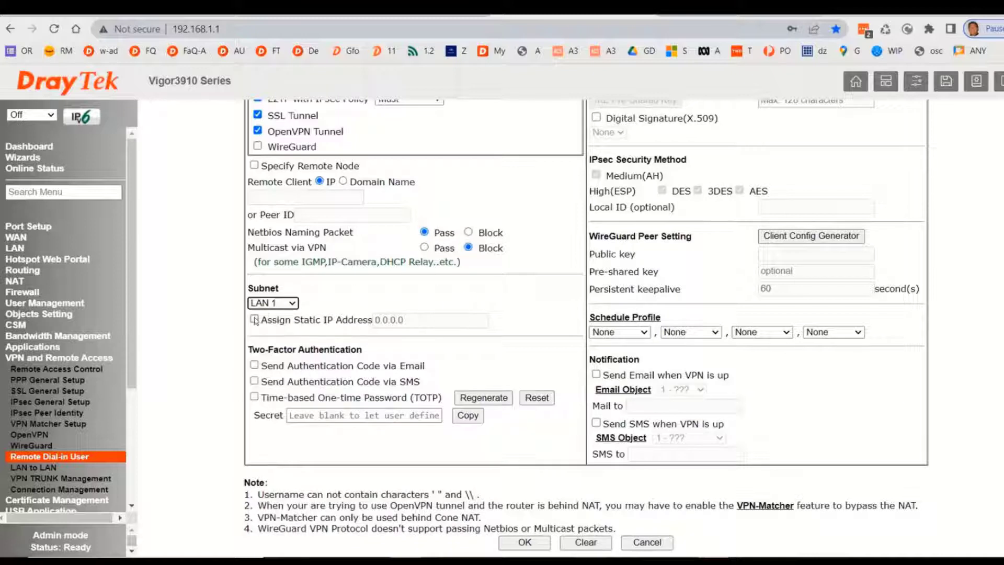
left_click(254, 320)
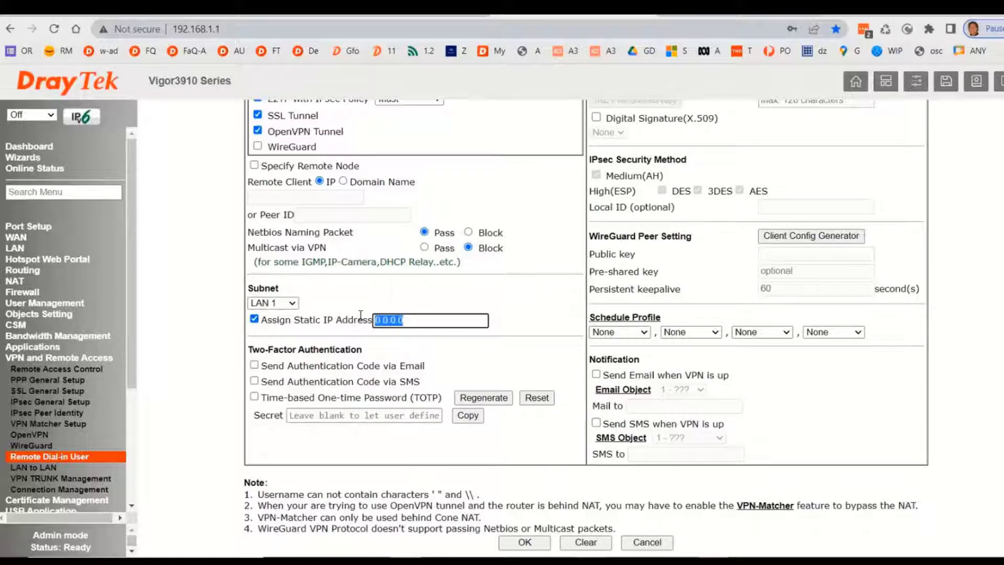
left_click(255, 319)
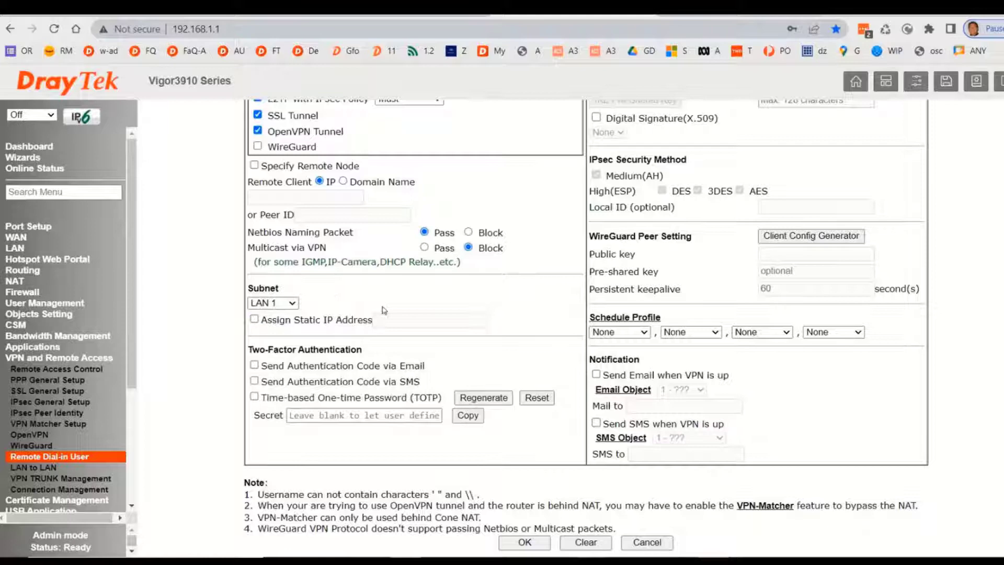
left_click(524, 542)
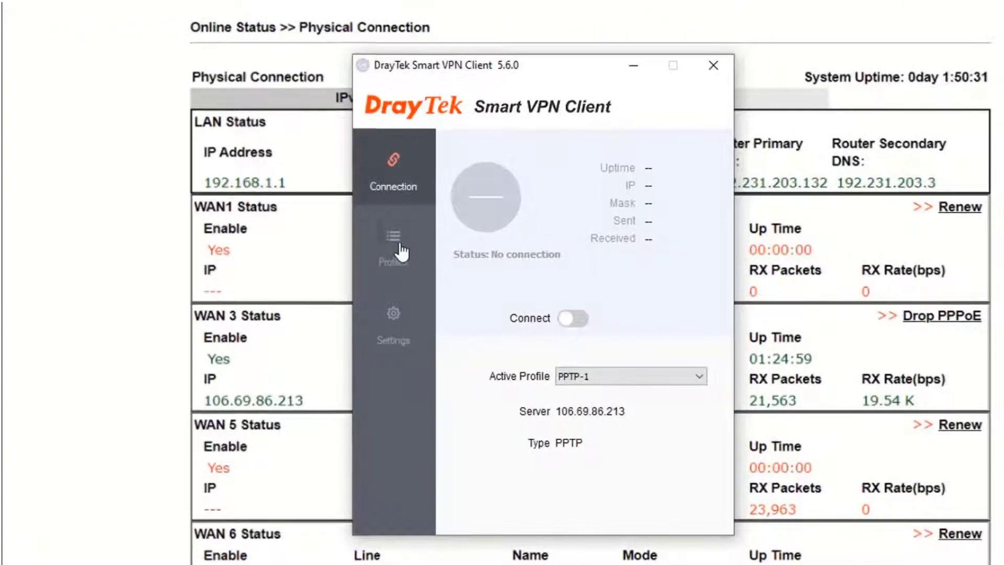
Review and accept the PPTP-1 profile: PPTP to 106.69.86.213 as user draytek
left_click(392, 247)
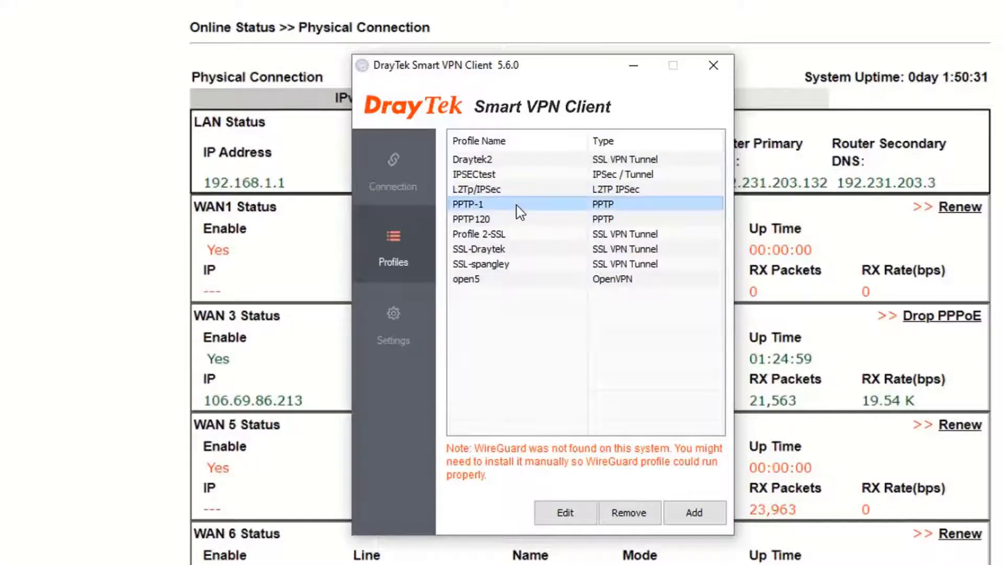
left_click(564, 512)
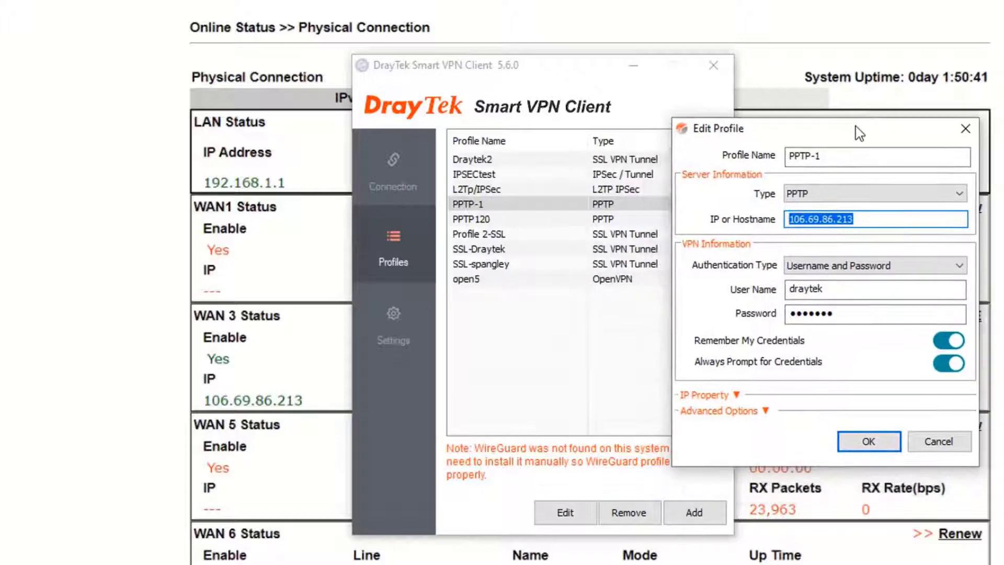
left_click(875, 288)
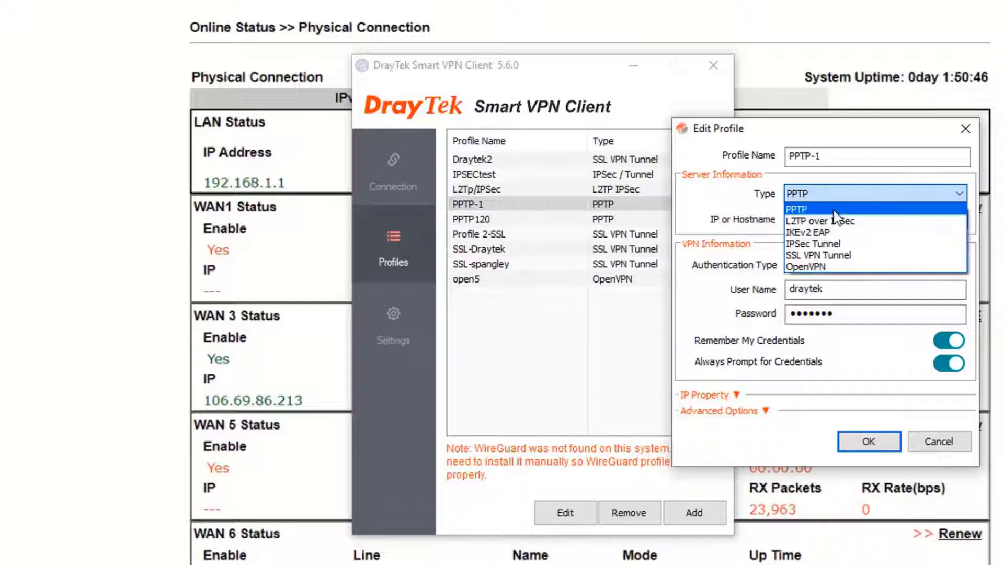
mouse_move(819, 256)
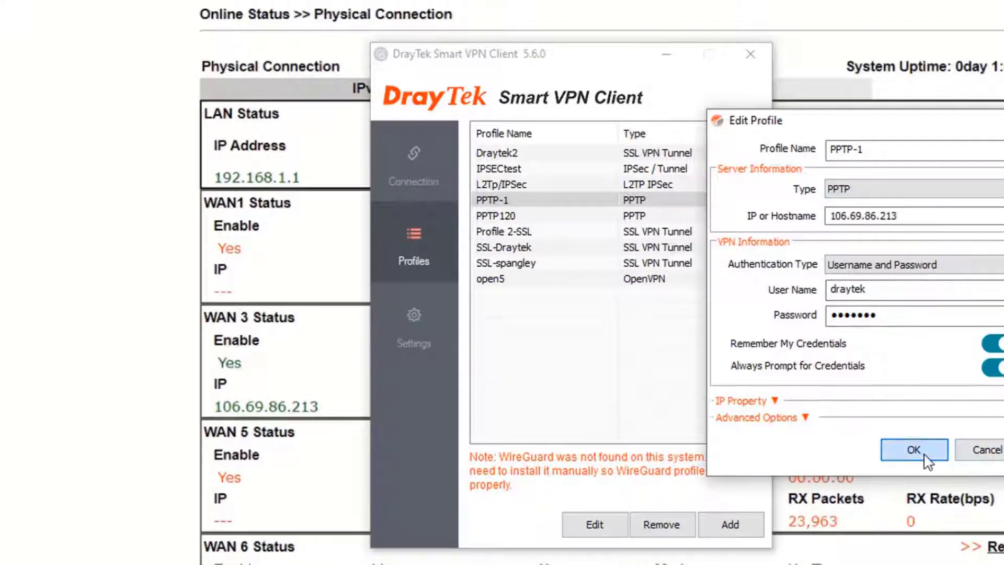
left_click(912, 449)
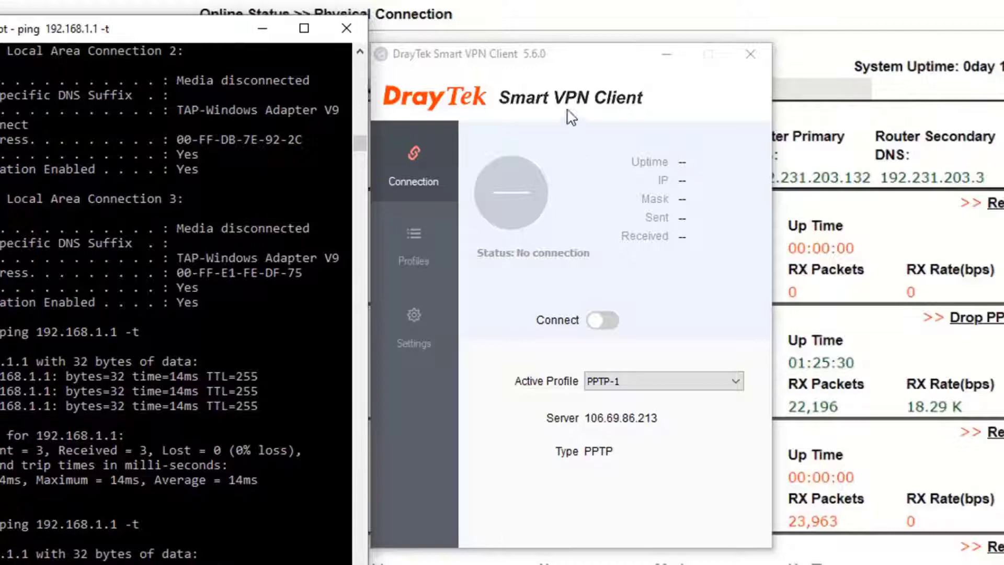
Dial the PPTP-1 connection with the draytek credentials so authentication begins
left_click(603, 320)
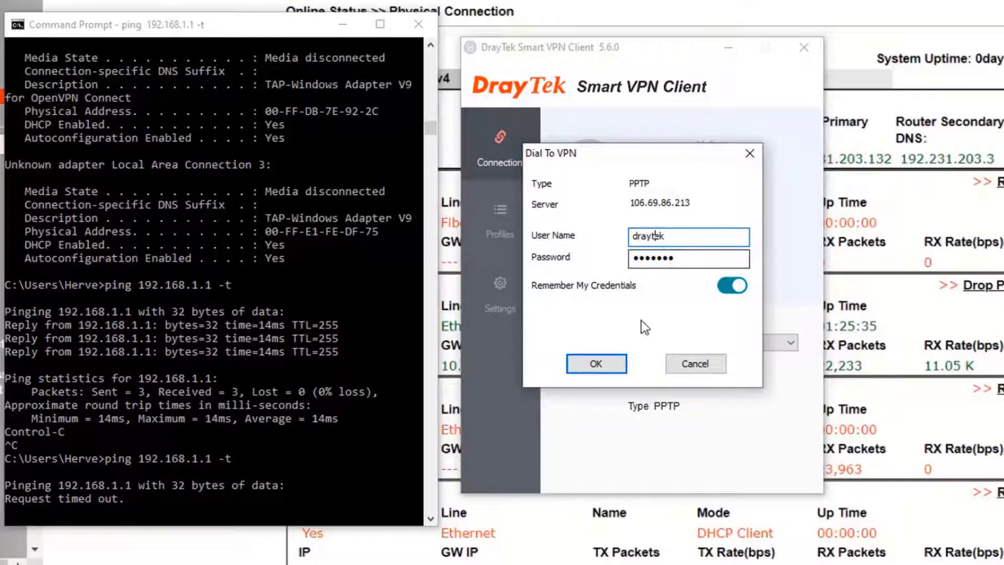
left_click(595, 363)
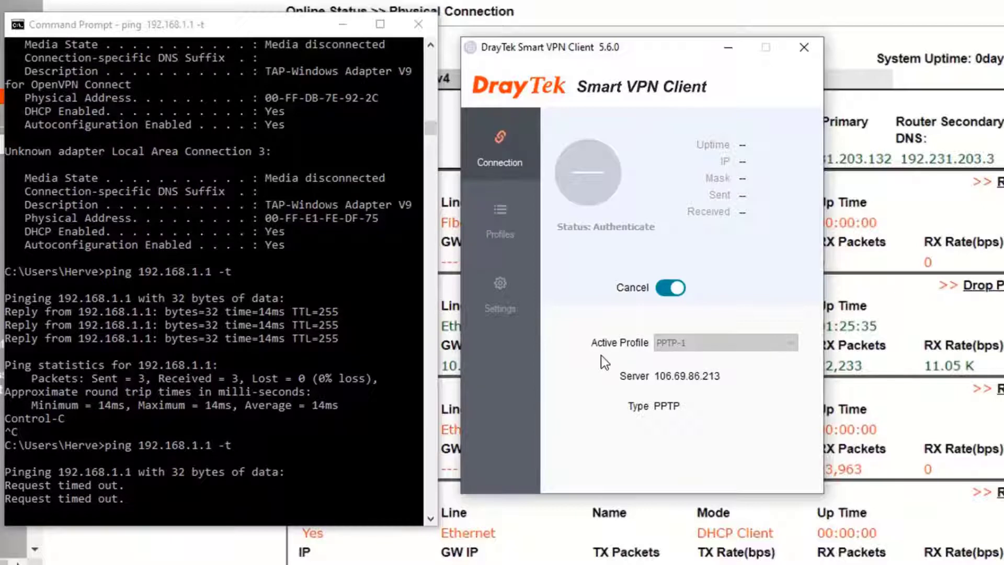
left_click(804, 47)
type("ping 192.168.1.1 -t")
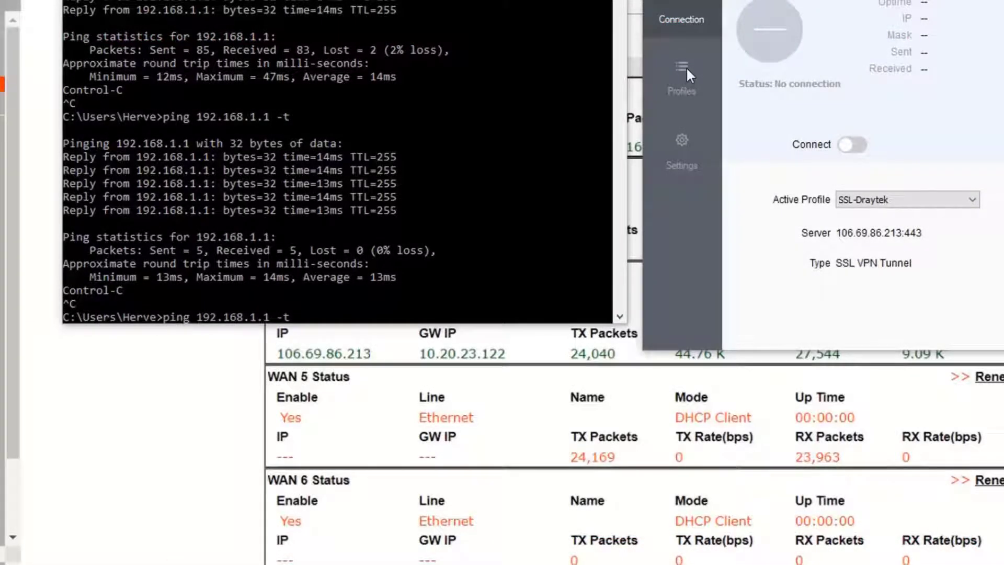
Save SSL-Draytek with a manual IP address and DNS 8.8.8.8, then dial the SSL VPN
left_click(682, 74)
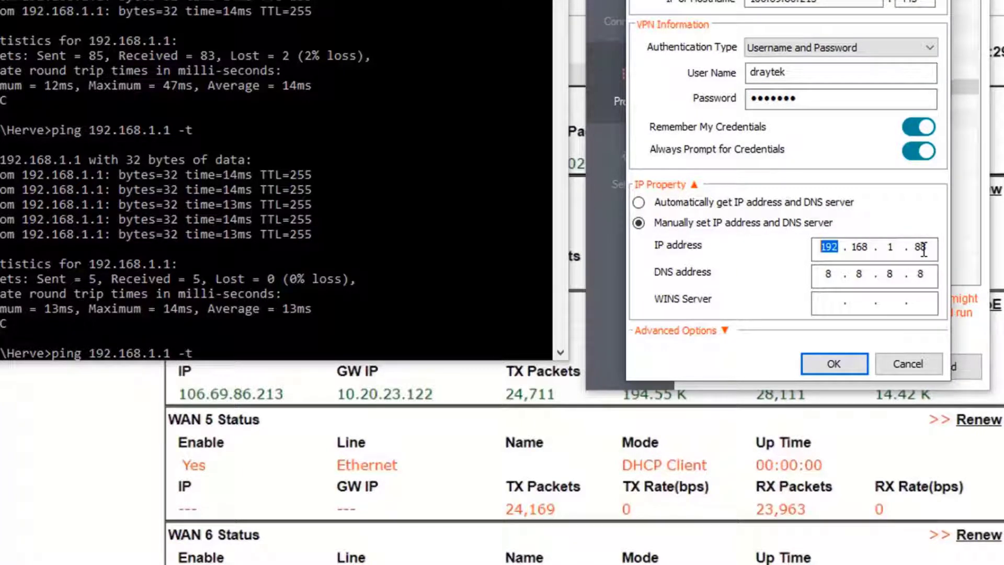
left_click(834, 364)
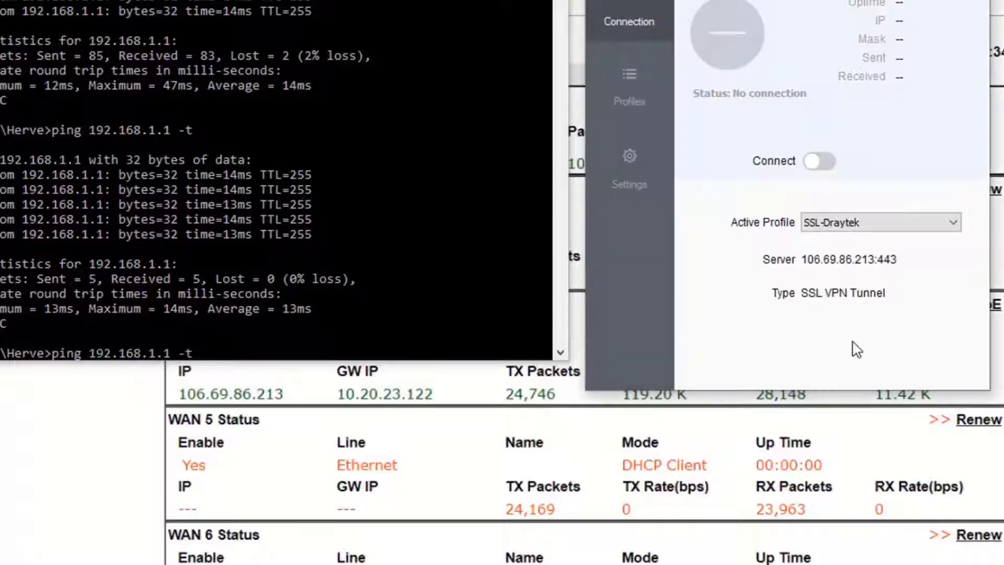
left_click(819, 161)
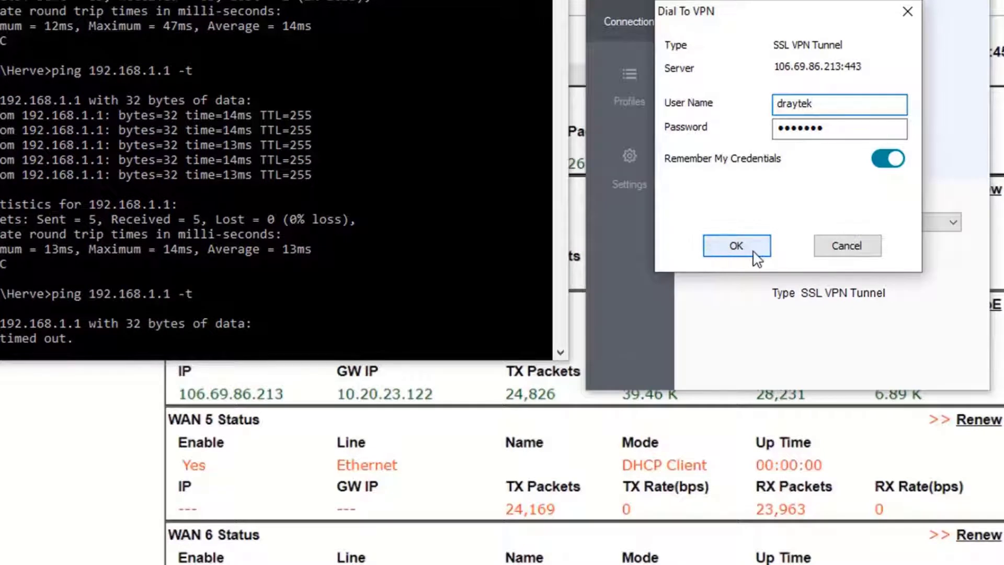
left_click(737, 245)
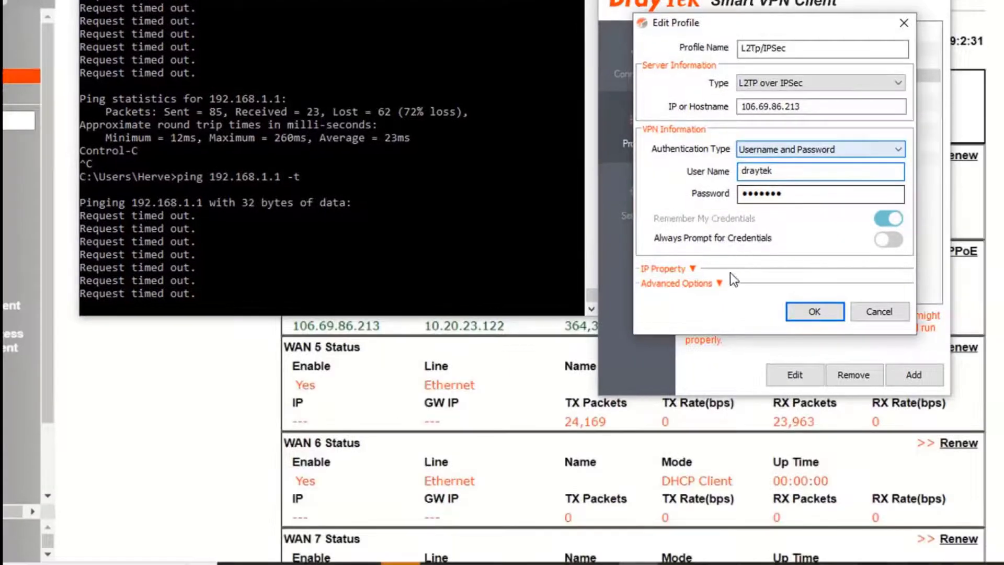
Make the IPSEC profile an IPsec Tunnel with High(ESP) security and start the L2TP connection
left_click(664, 269)
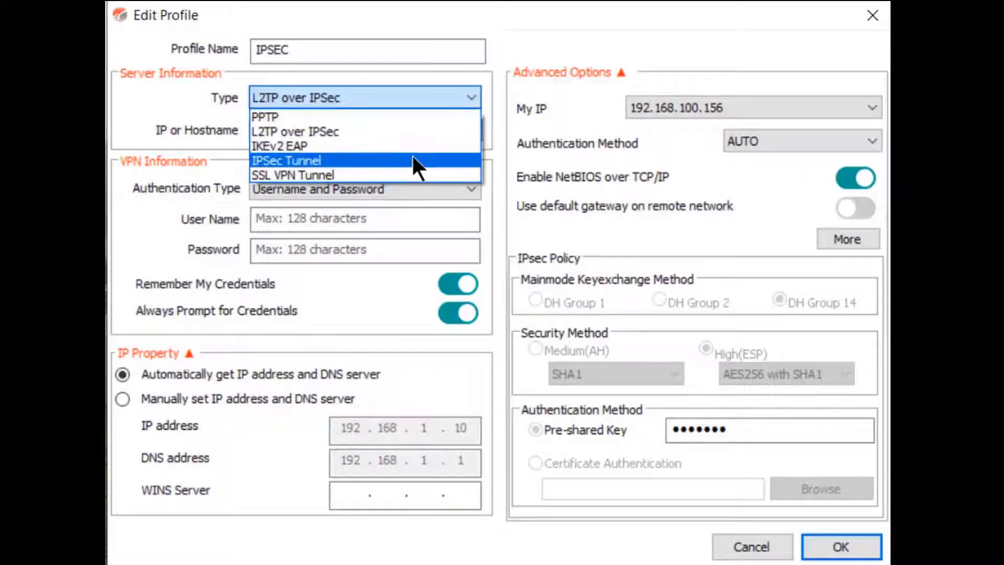
left_click(286, 160)
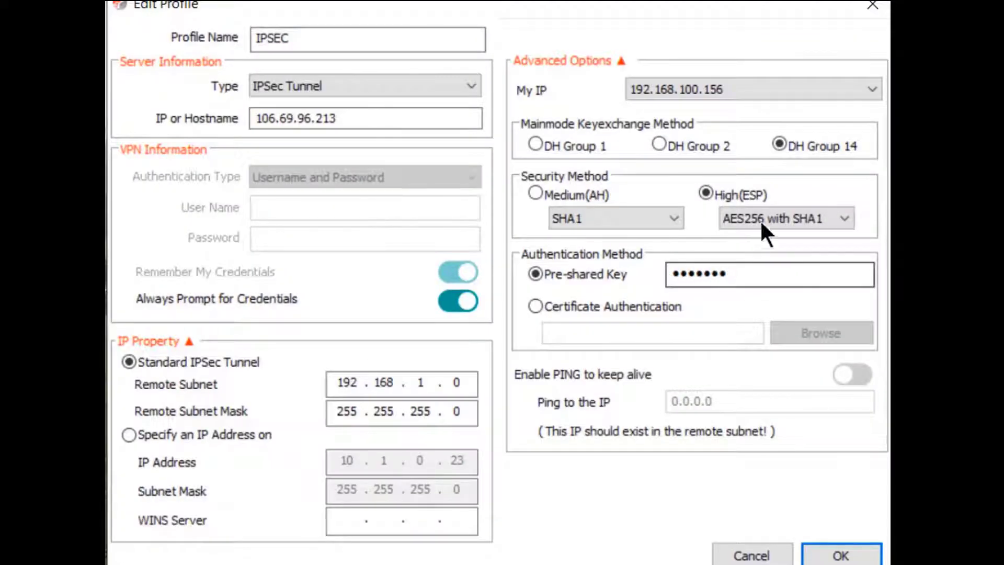
left_click(535, 193)
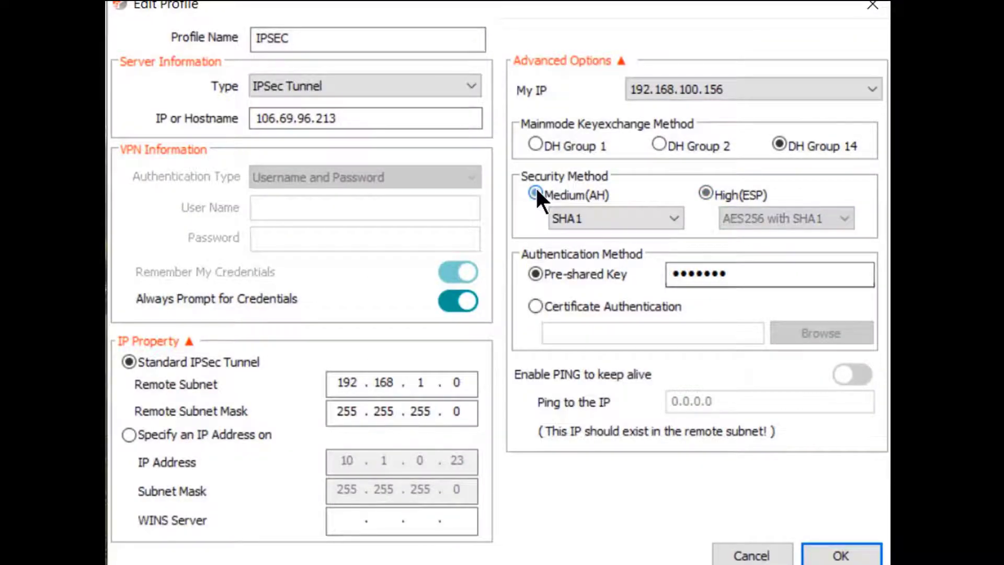
left_click(705, 195)
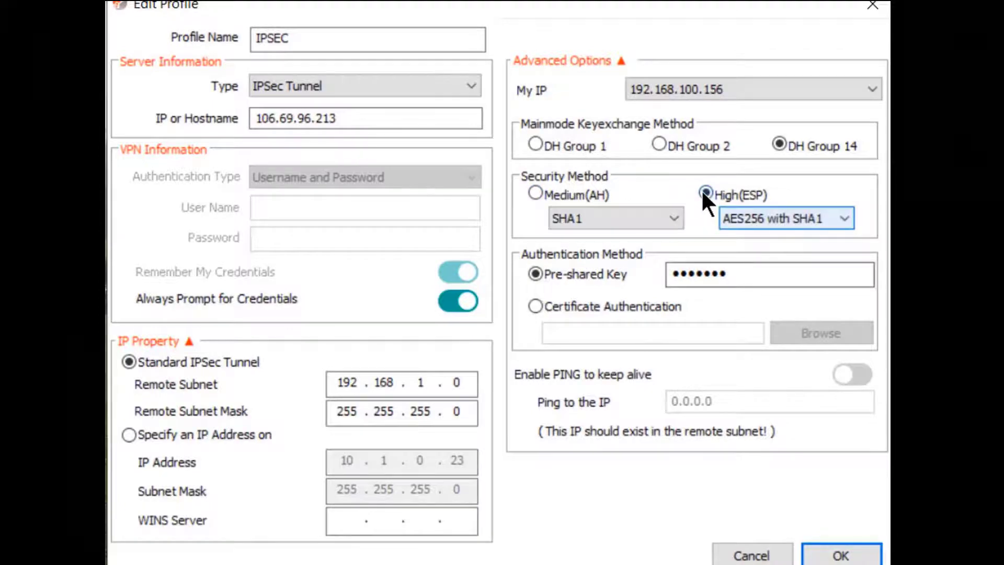
left_click(841, 555)
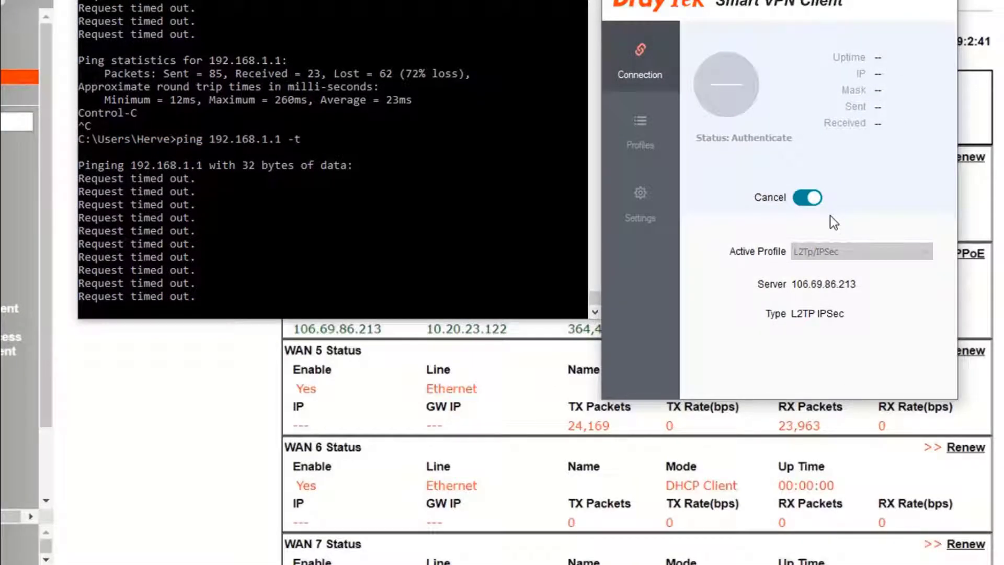
left_click(805, 198)
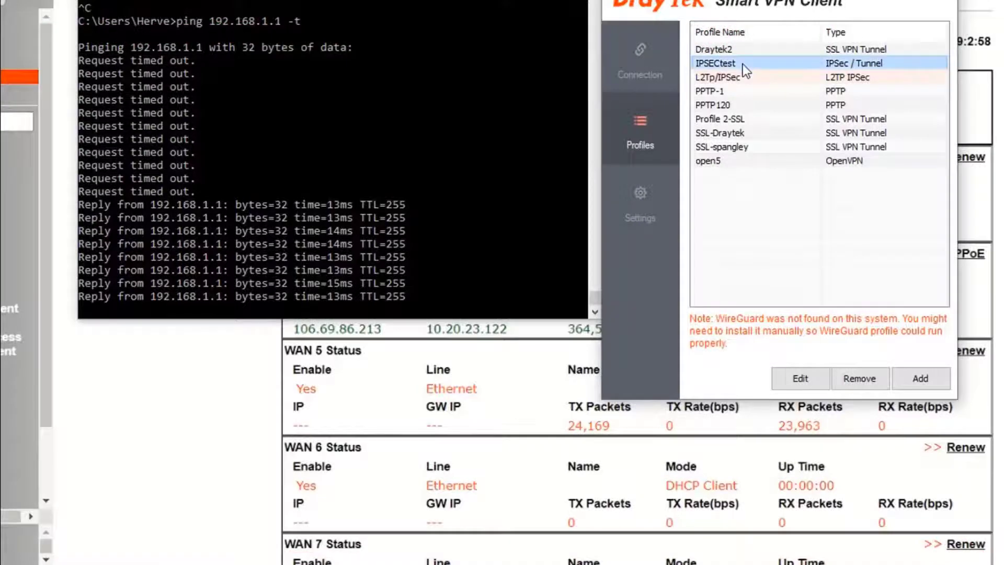
Keep IPSECtest as an IPsec Tunnel to 106.69.86.213 and give it the specific address 192.168.1.201
left_click(799, 377)
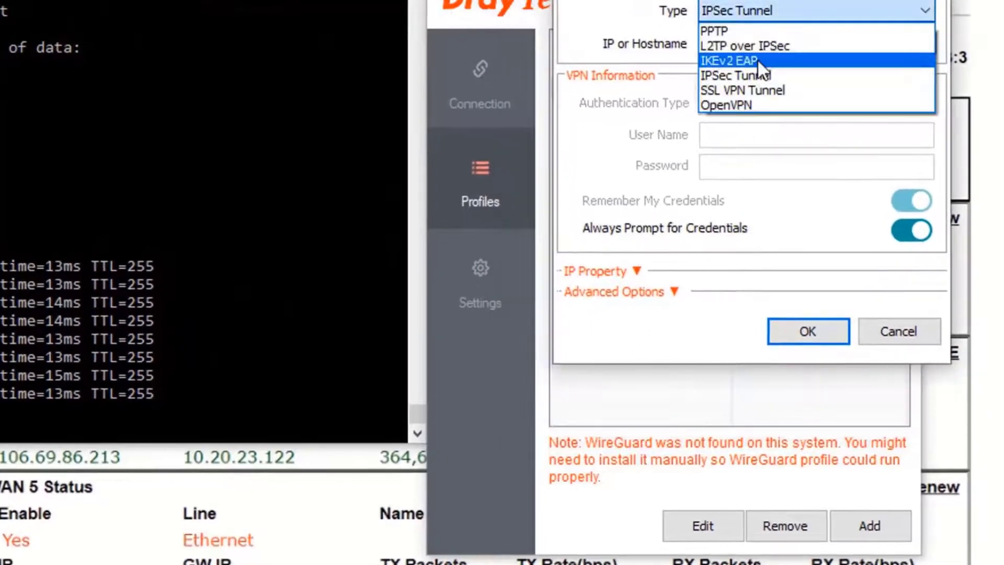
left_click(736, 75)
type("106.69.86.213")
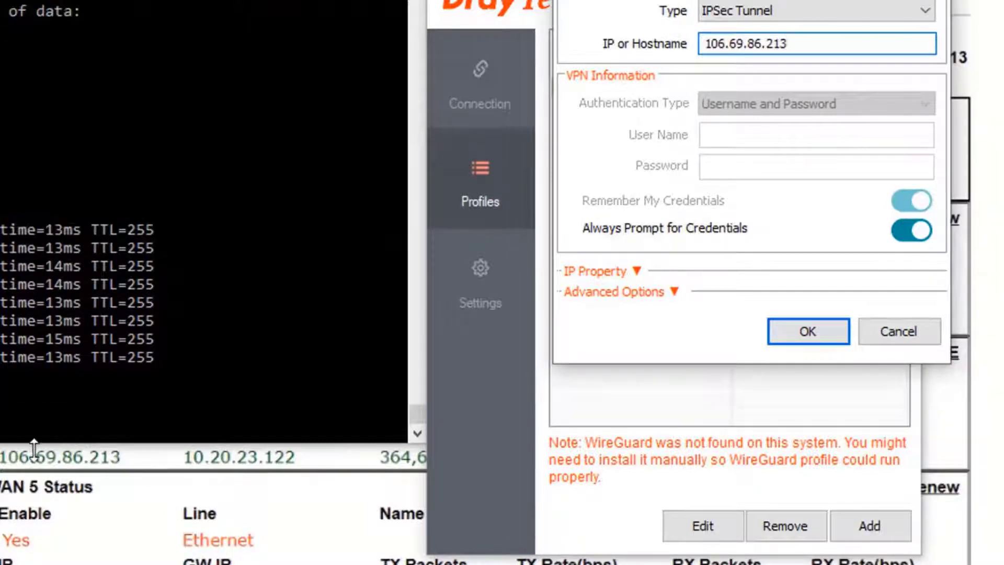
left_click(595, 270)
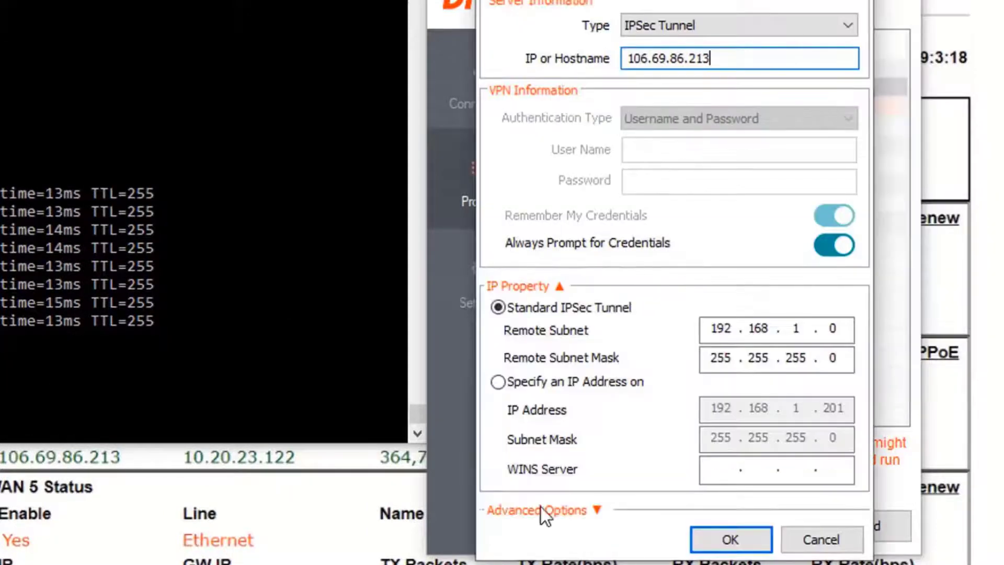
left_click(498, 382)
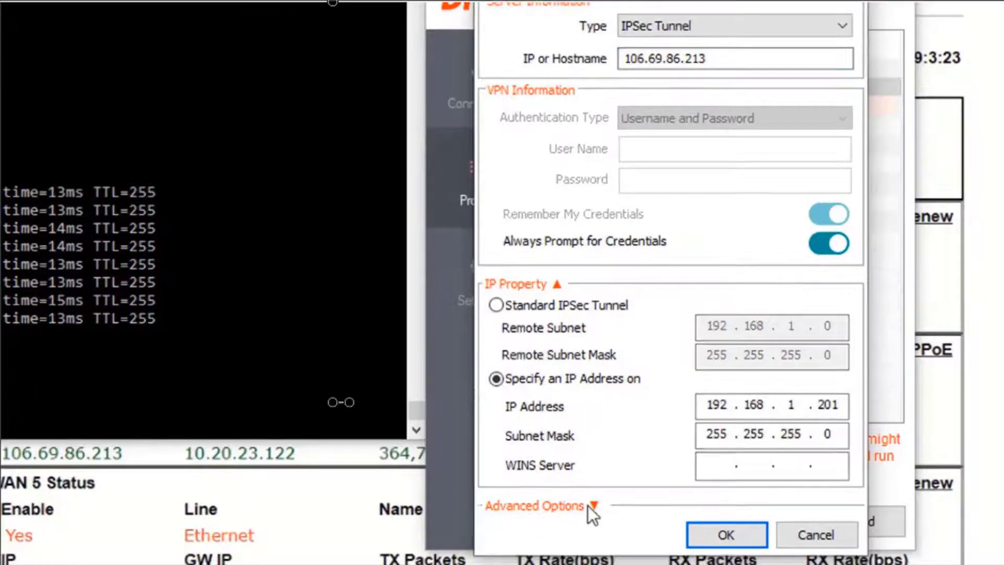
Choose High(ESP) security in the advanced options and save the IPSECtest profile
left_click(534, 507)
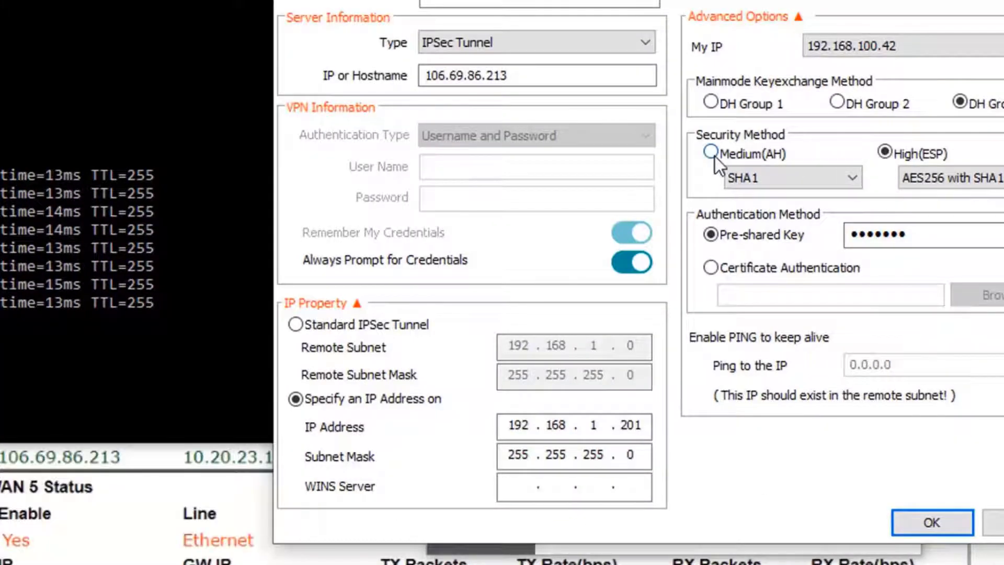
left_click(710, 154)
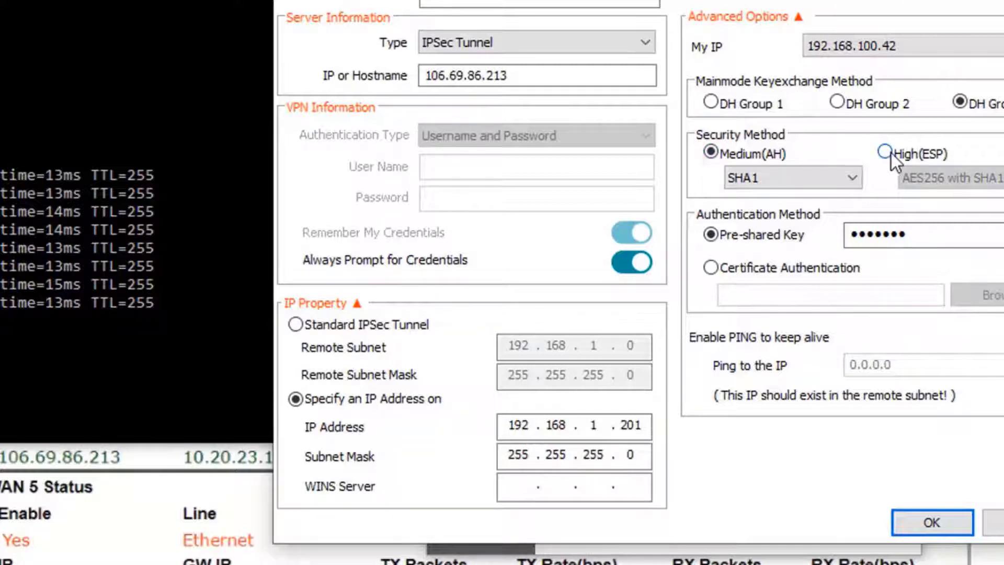
left_click(886, 154)
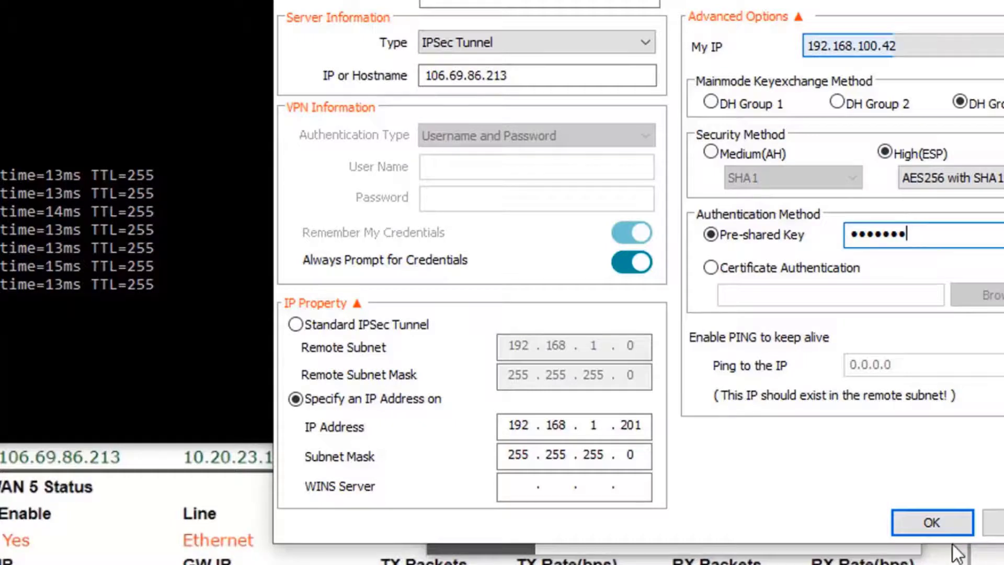
left_click(931, 522)
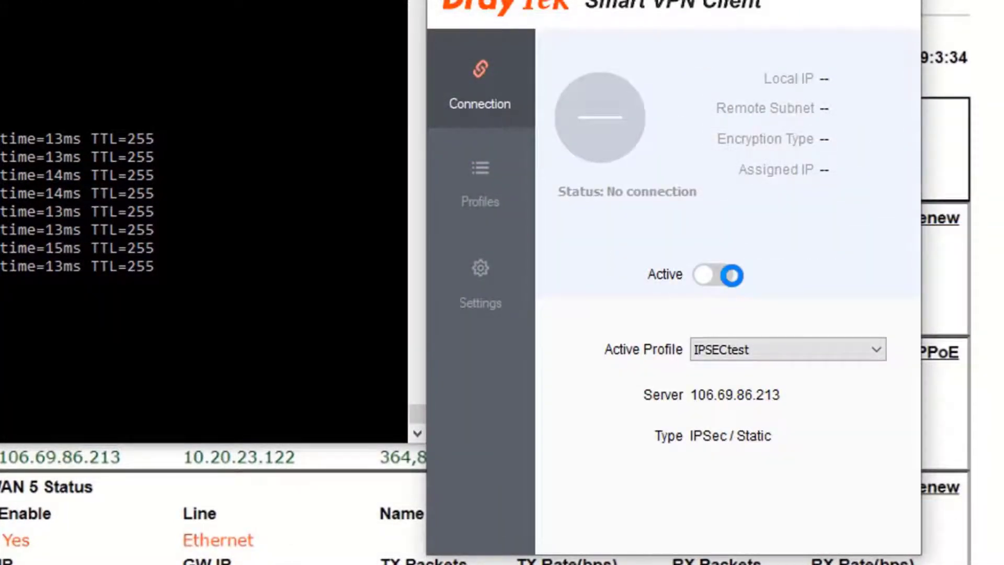
Dial IPSECtest with its pre-shared key so an IP address is assigned
left_click(717, 275)
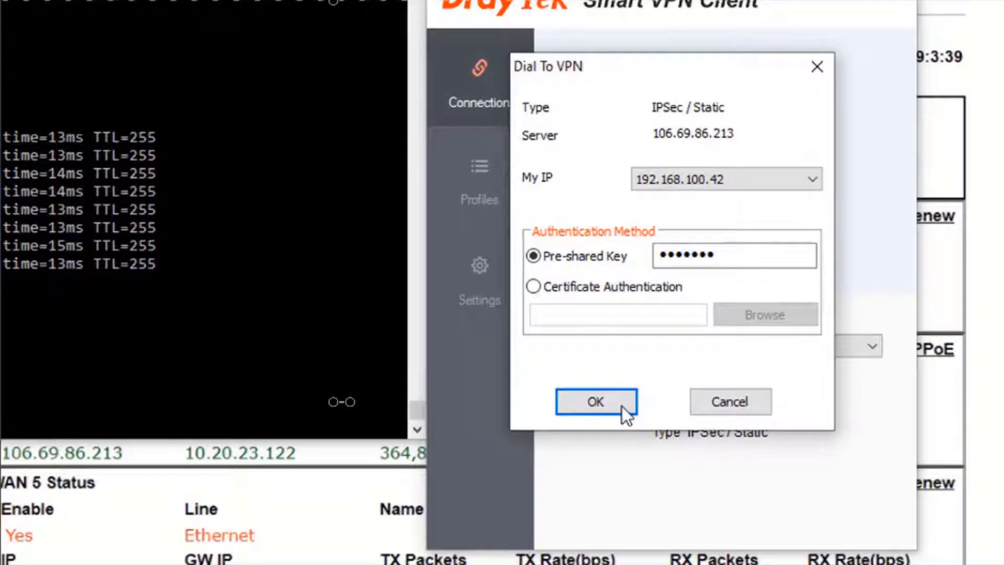
left_click(596, 402)
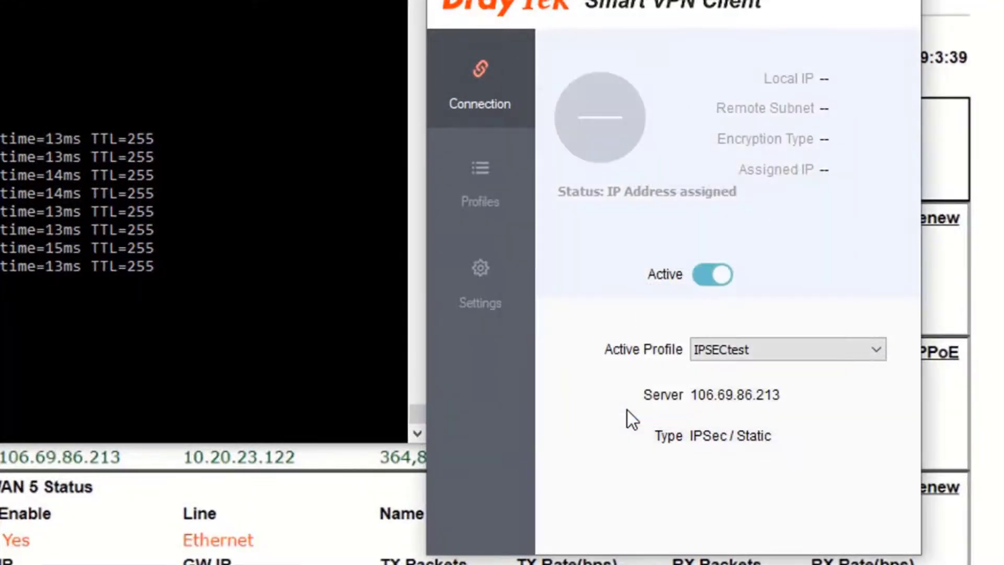